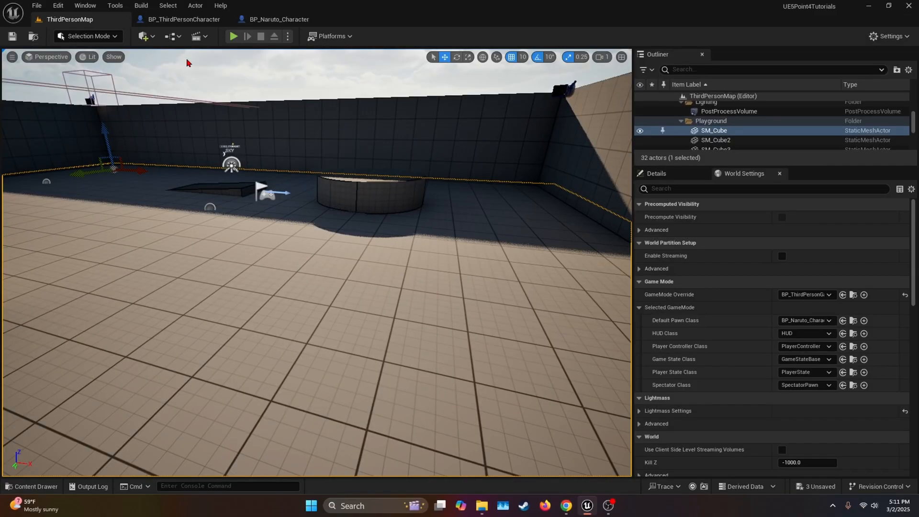
Give the BP_ThirdPersonCharacter Mesh component the Ragdoll collision preset
left_click(183, 19)
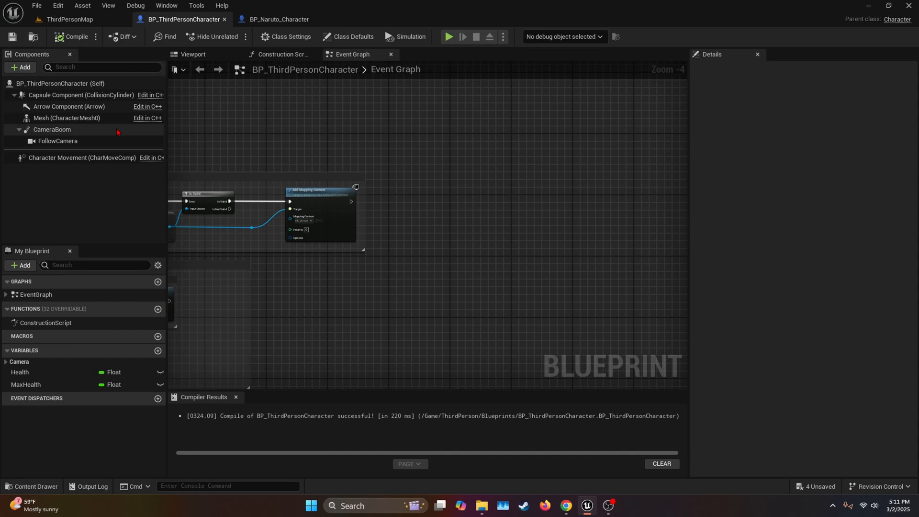
left_click(66, 118)
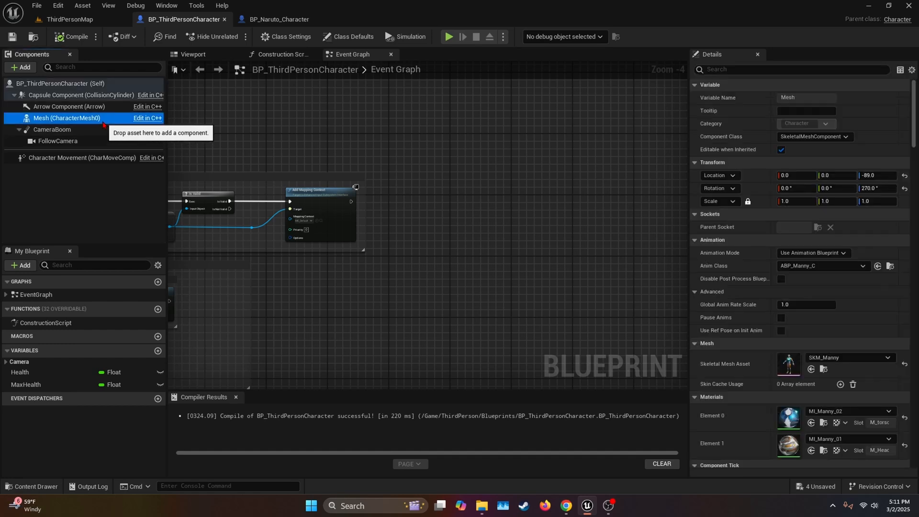
scroll("down", 3)
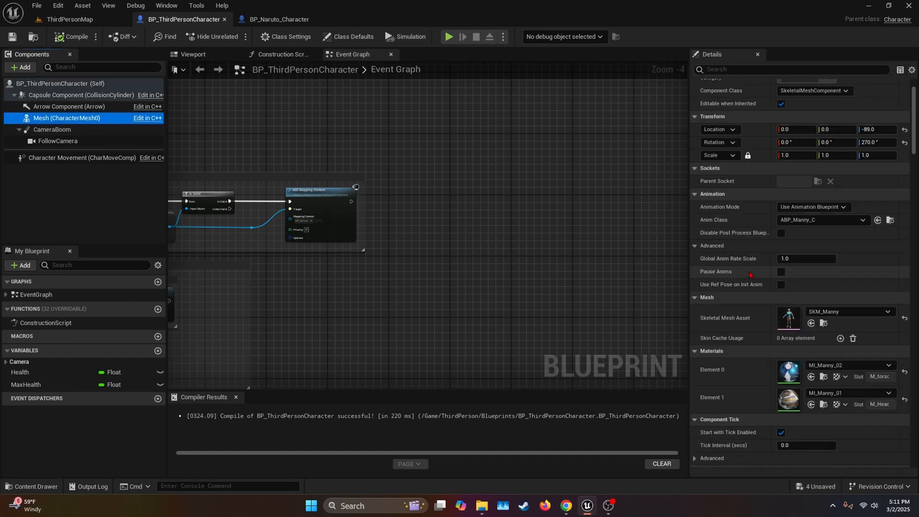
scroll("down", 3)
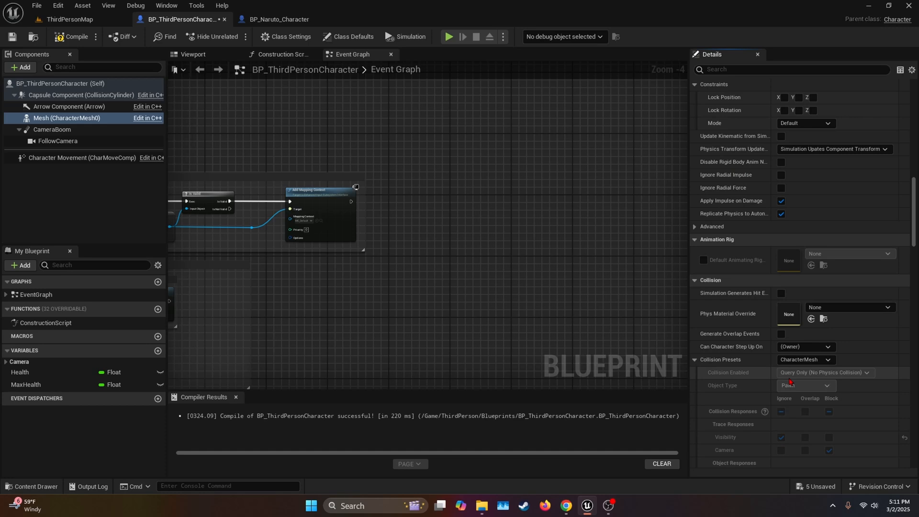
mouse_move(799, 360)
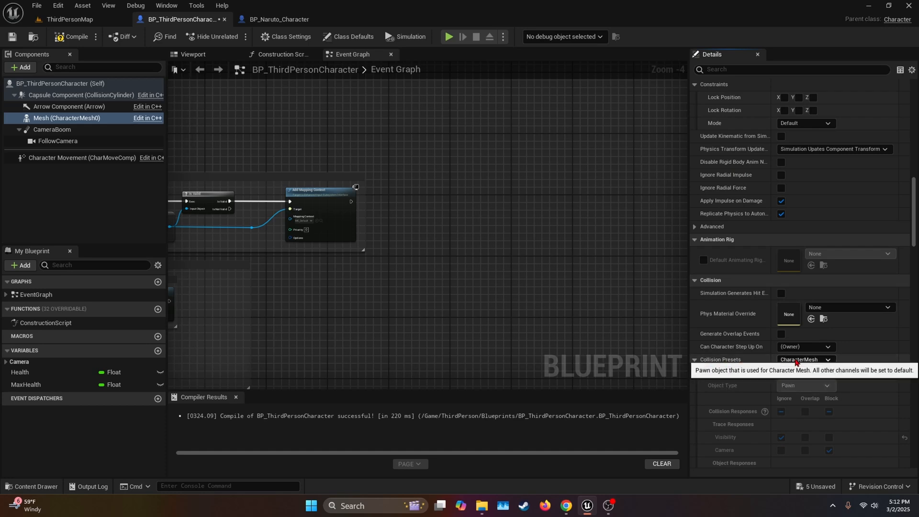
left_click(805, 360)
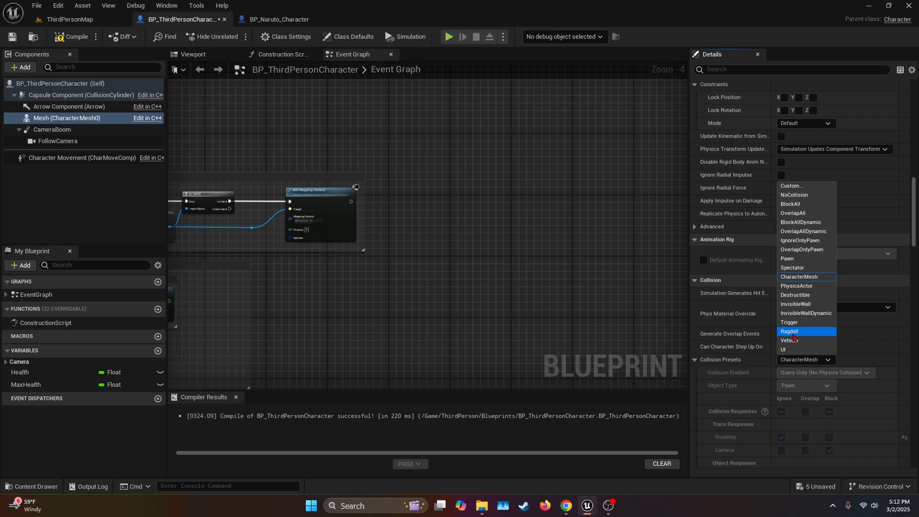
left_click(789, 332)
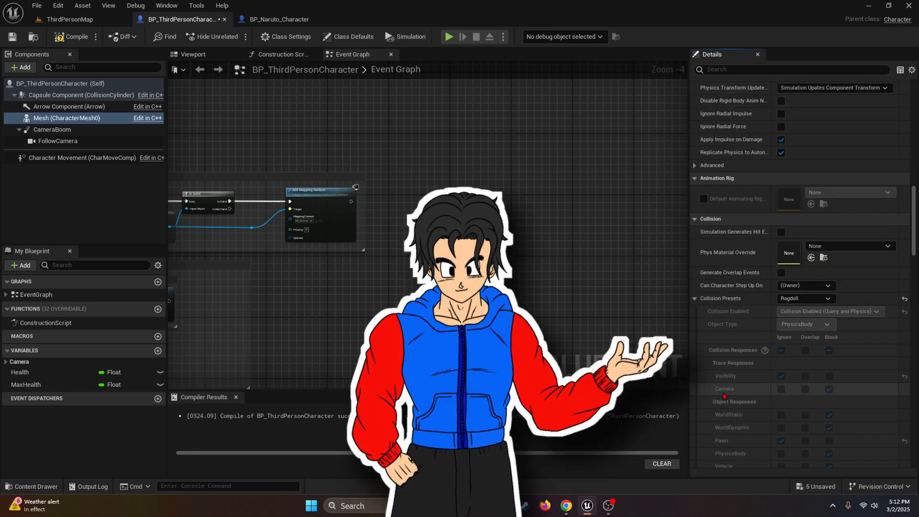
mouse_move(804, 298)
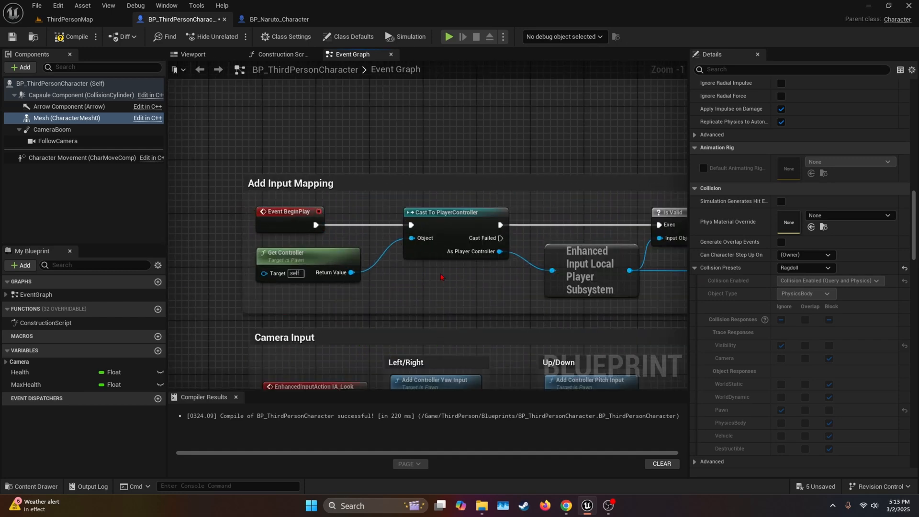
Add Print String, Make Literal Name and Set All Bodies Below Simulate Physics nodes after Add Mapping Context
scroll("down", 3)
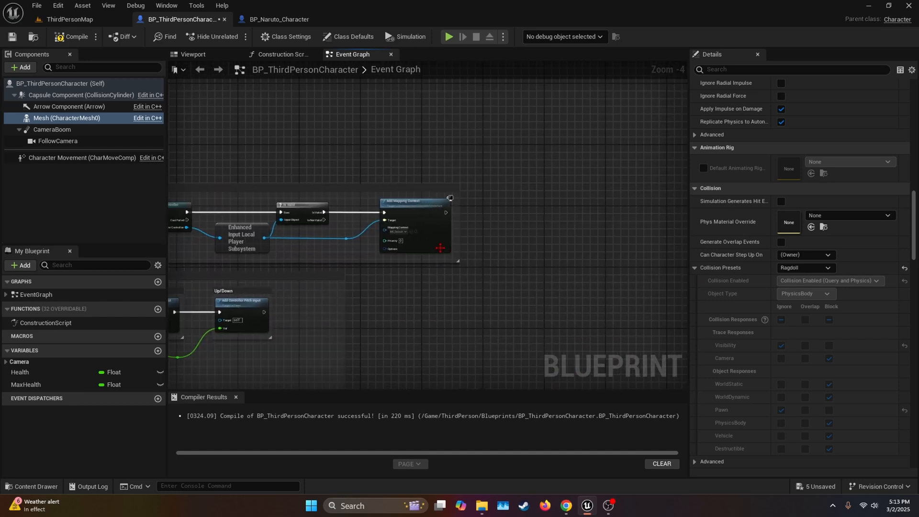
type("print")
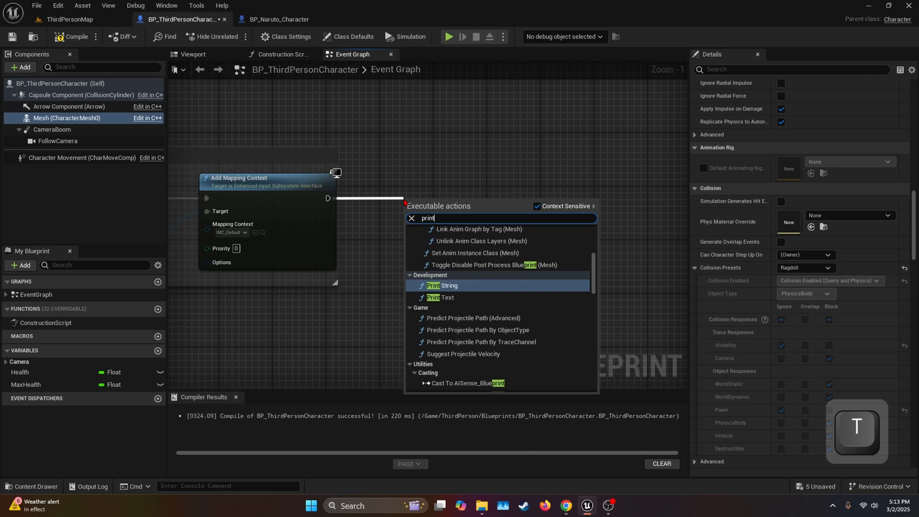
left_click(443, 285)
type("make lite")
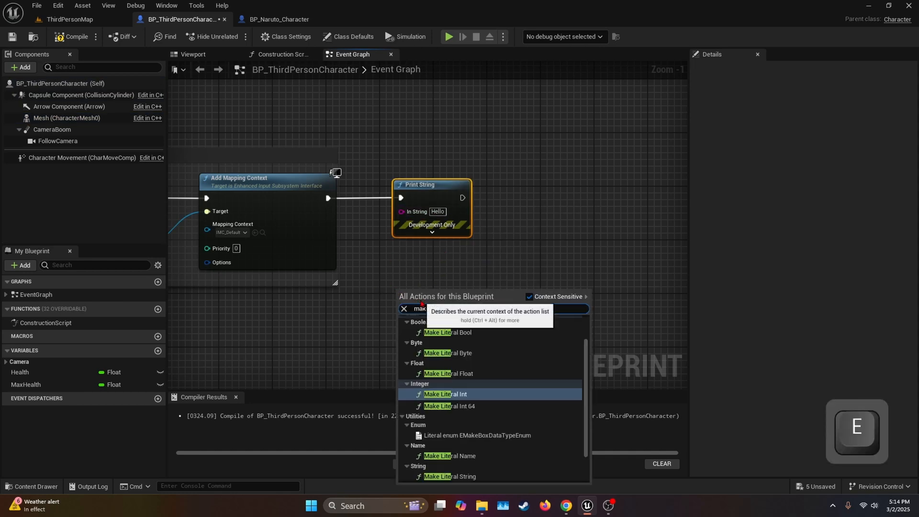
mouse_move(450, 455)
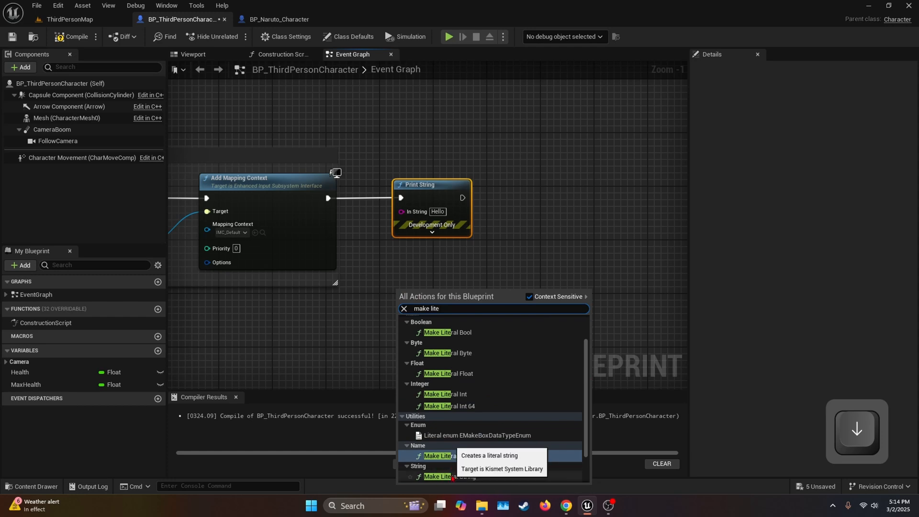
left_click(440, 455)
type("simulate")
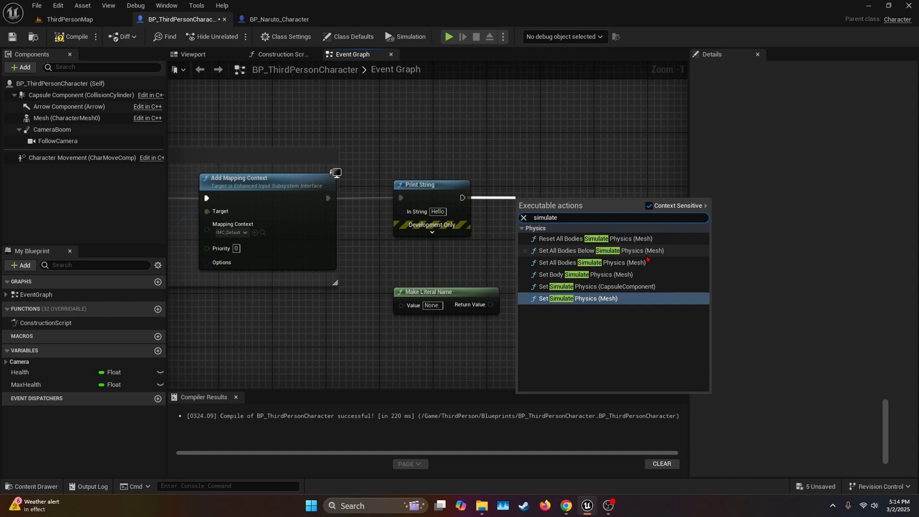
mouse_move(598, 250)
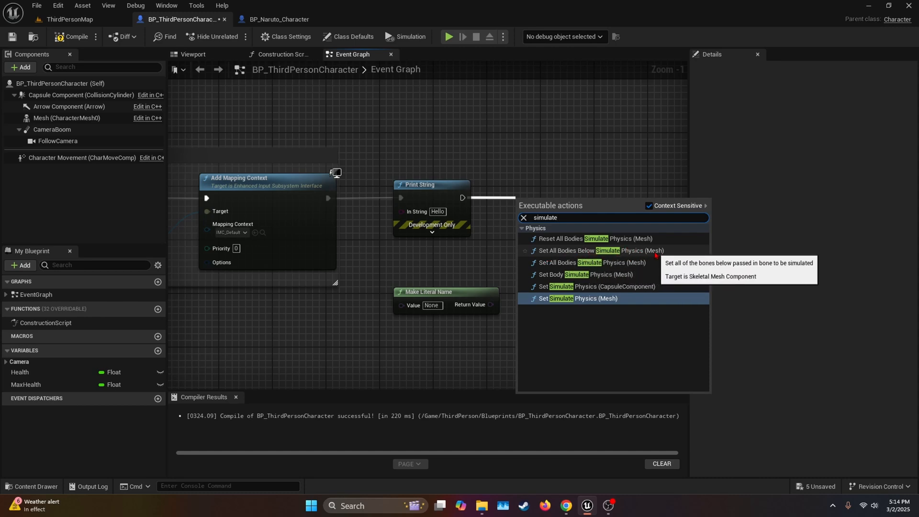
left_click(593, 250)
type("upperarm_l")
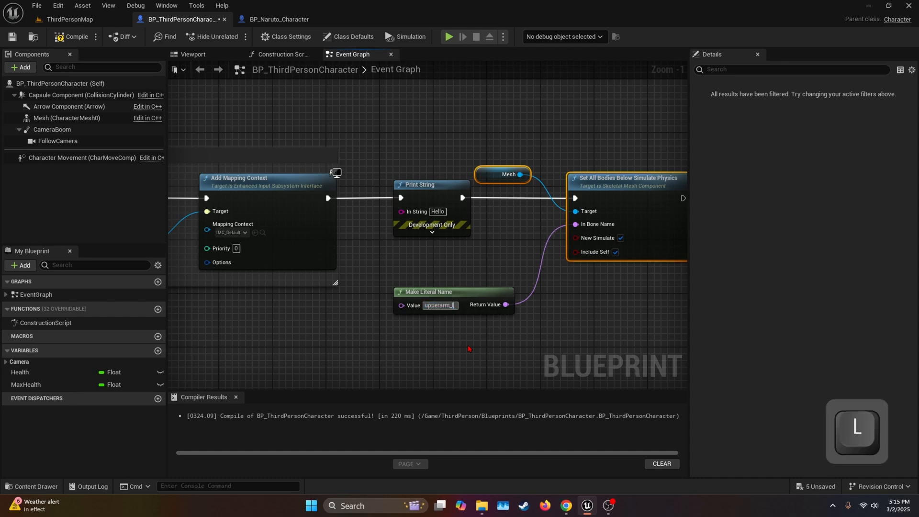
mouse_move(428, 291)
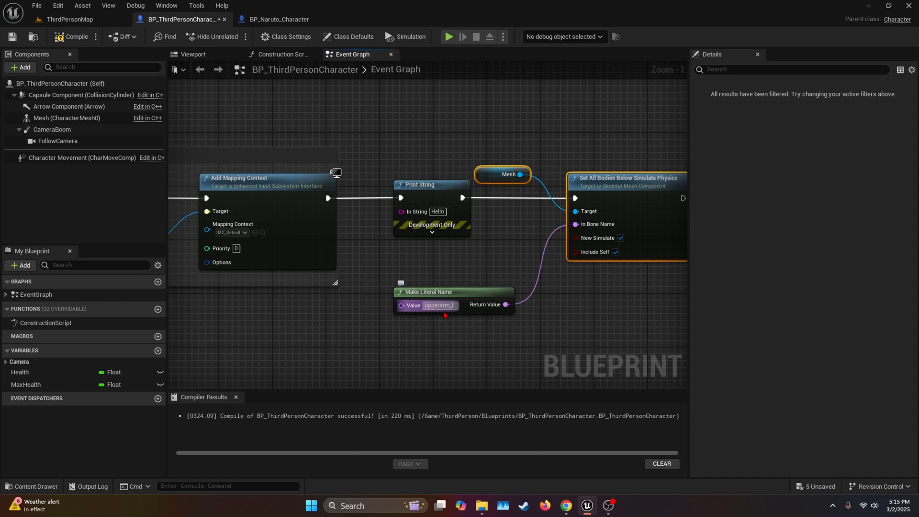
Open SKM_Manny's skeleton and copy the upperarm_l bone name from the Skeleton Tree
left_click(66, 118)
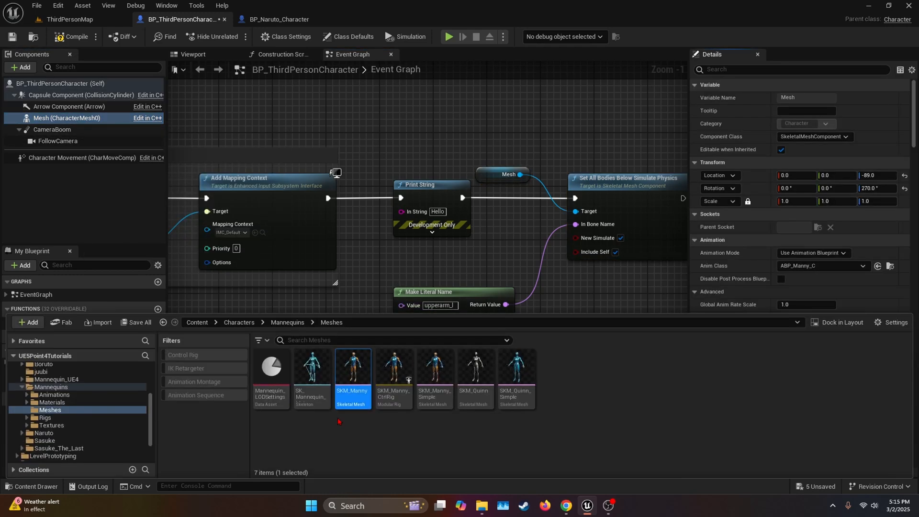
double_click(352, 364)
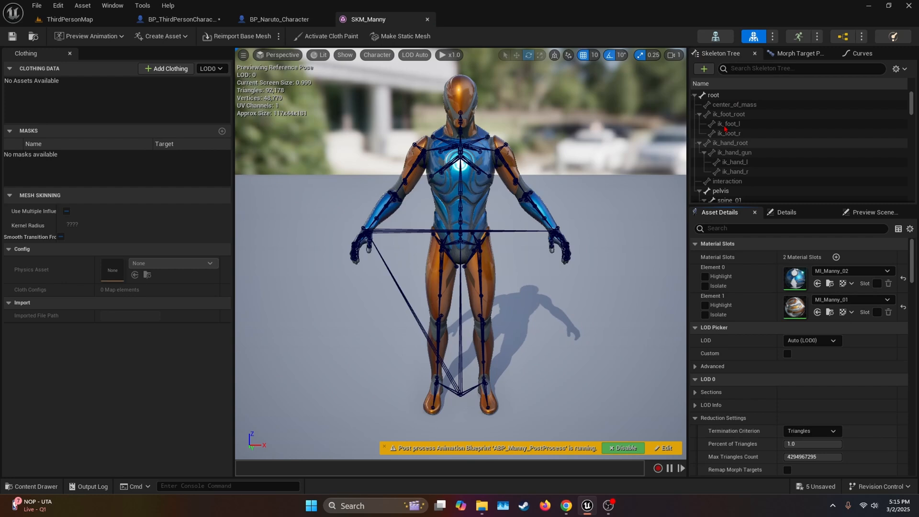
left_click(485, 19)
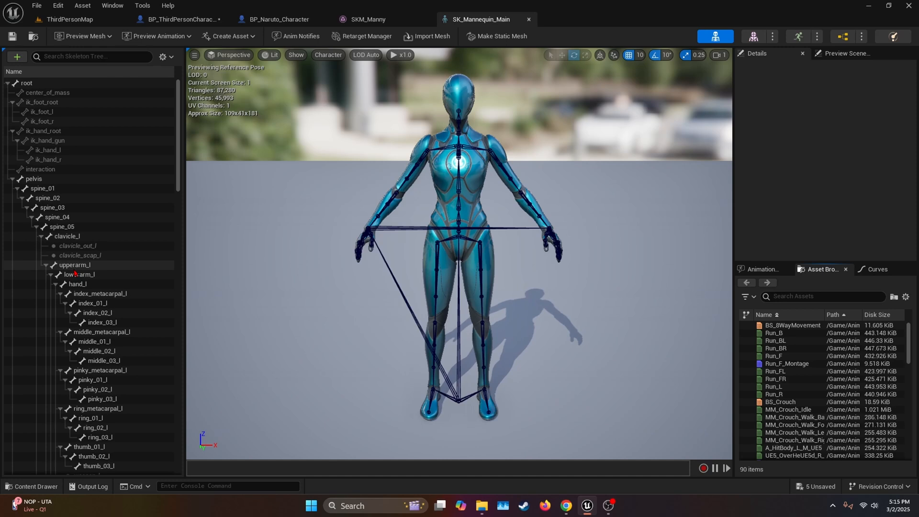
left_click(75, 265)
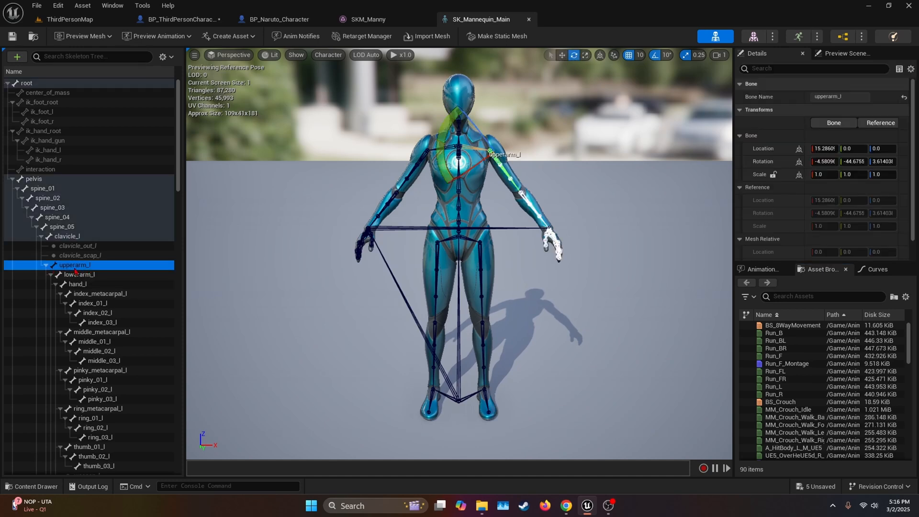
right_click(76, 265)
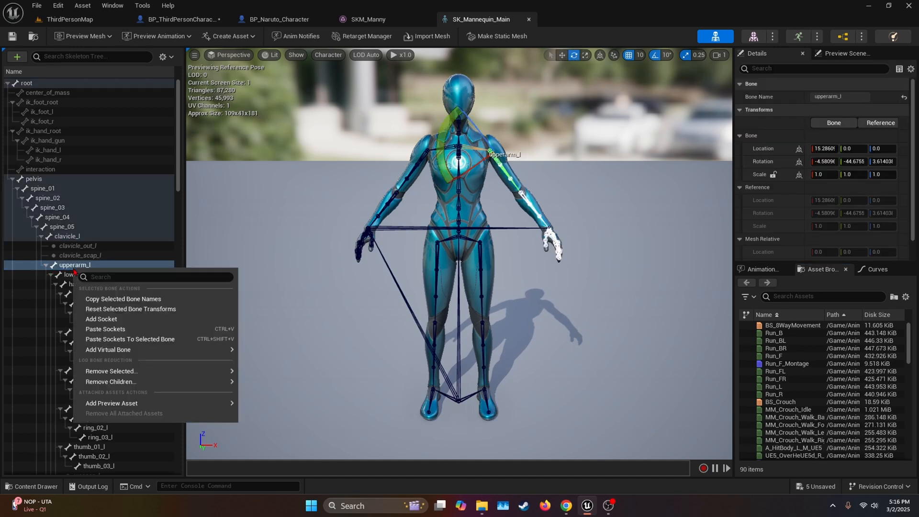
mouse_move(123, 299)
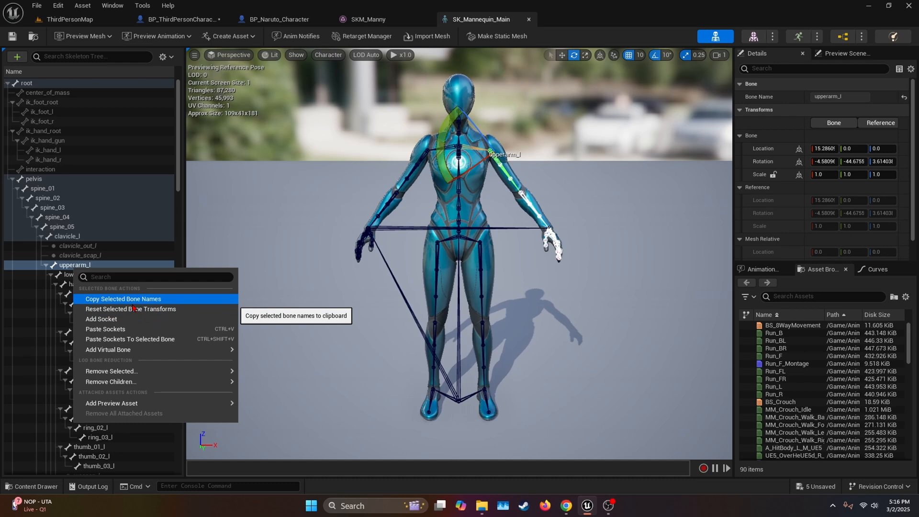
left_click(182, 19)
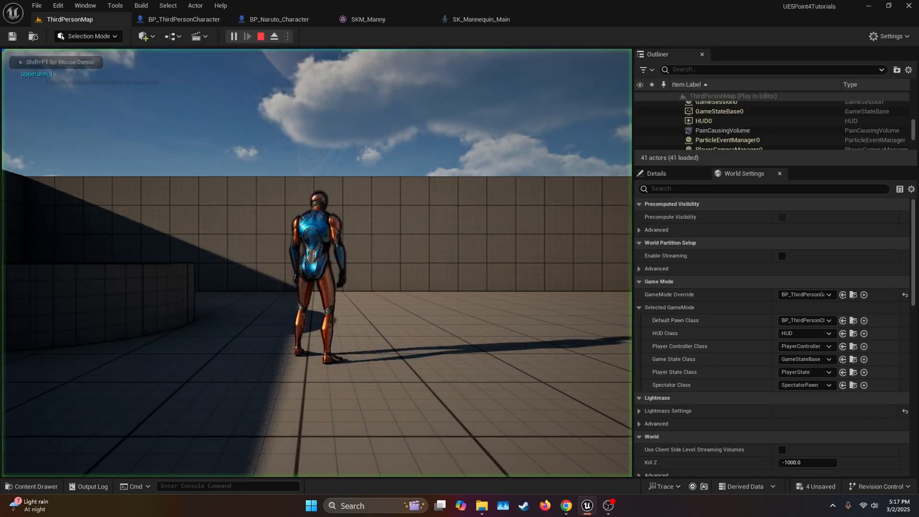
Walk the character with D and W in play, then select hand_l in SK_Mannequin_Main
key("d")
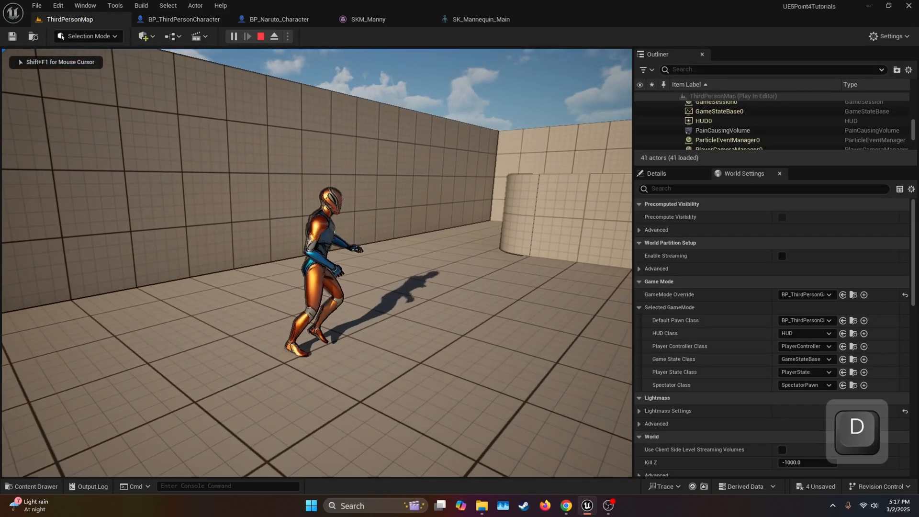
key("w")
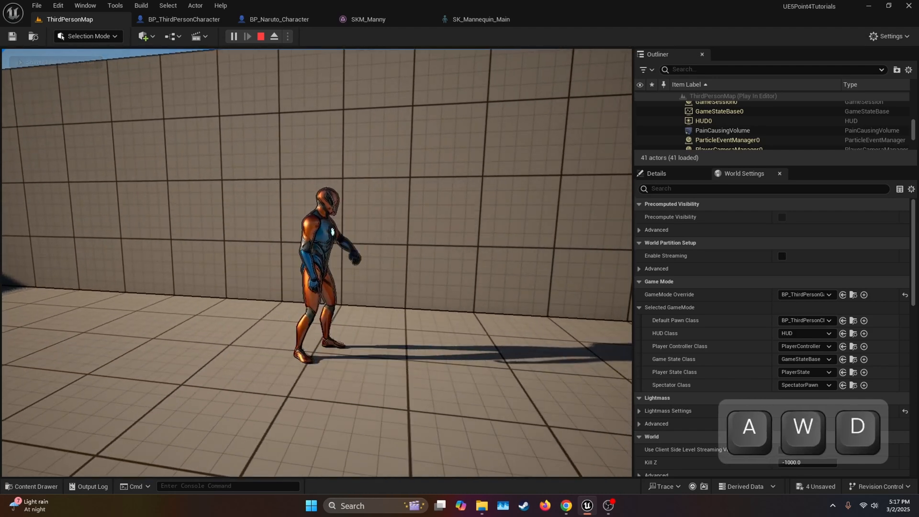
key("w")
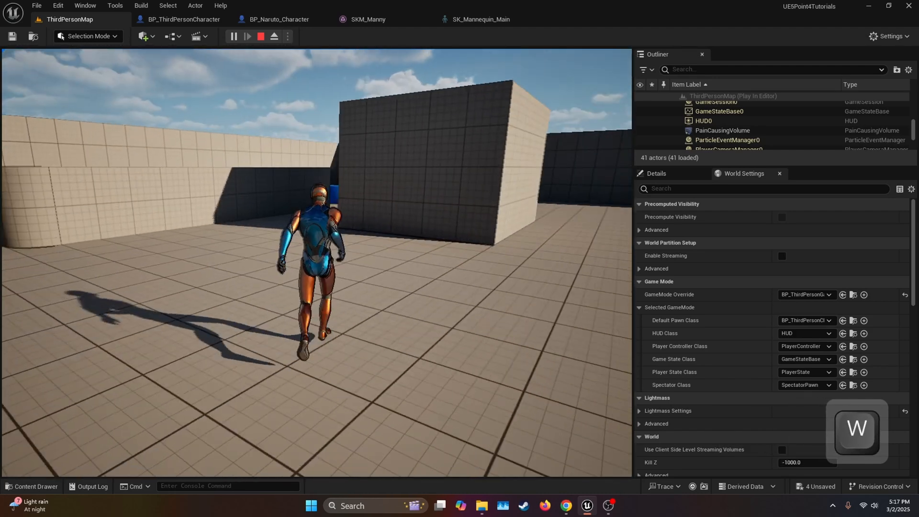
left_click(480, 19)
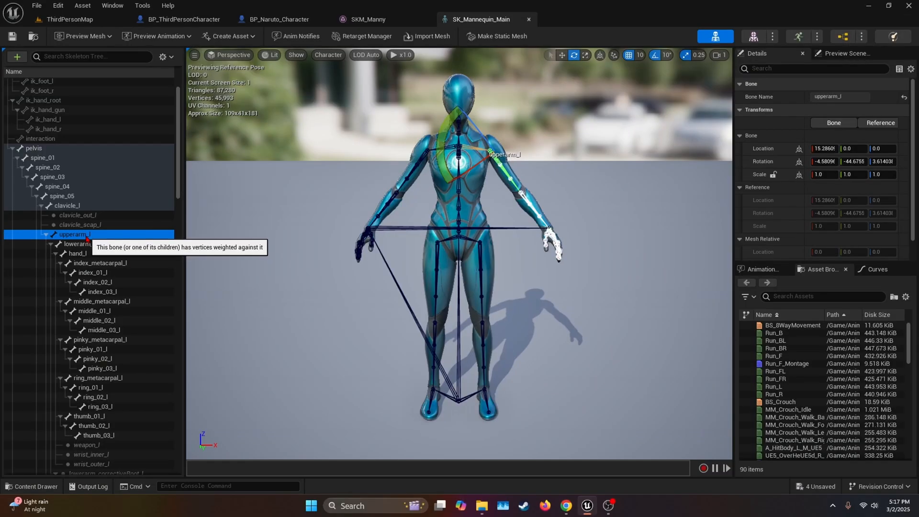
left_click(77, 252)
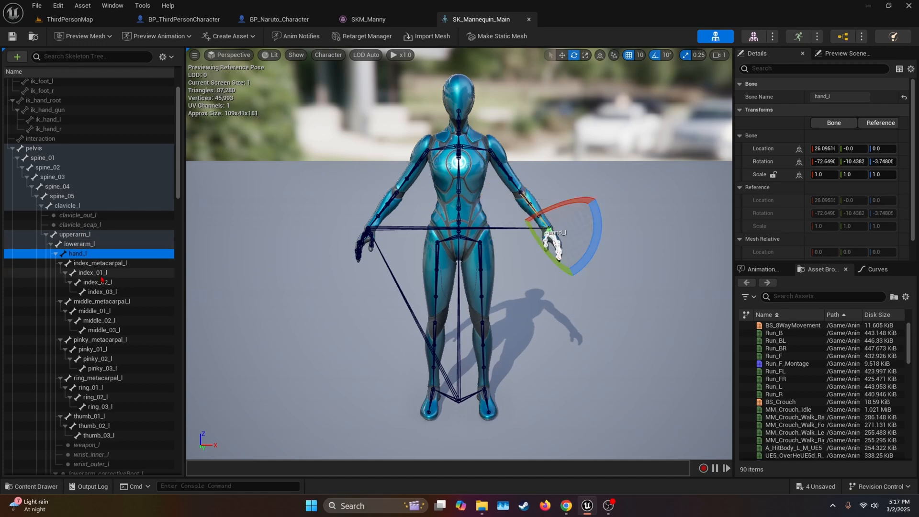
Return to BP_ThirdPersonCharacter and play-test the clavicle_l setting, walking with S and W
left_click(183, 19)
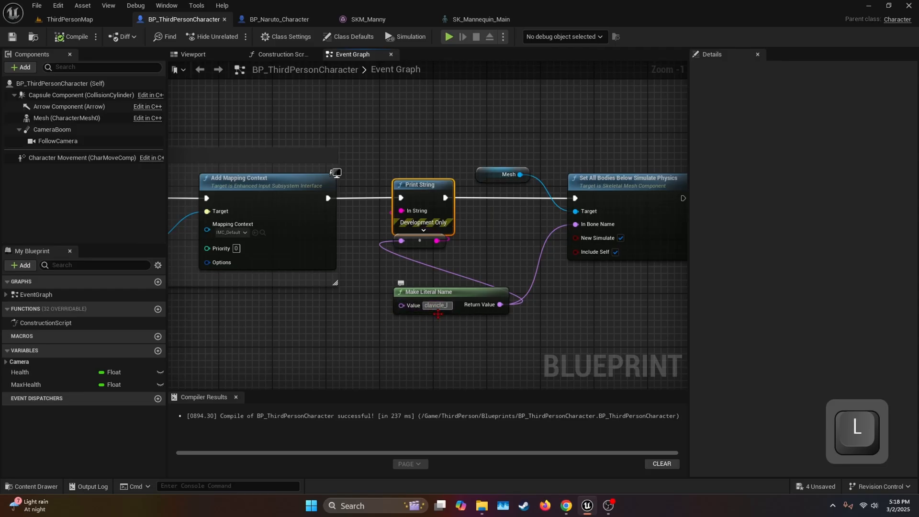
left_click(449, 37)
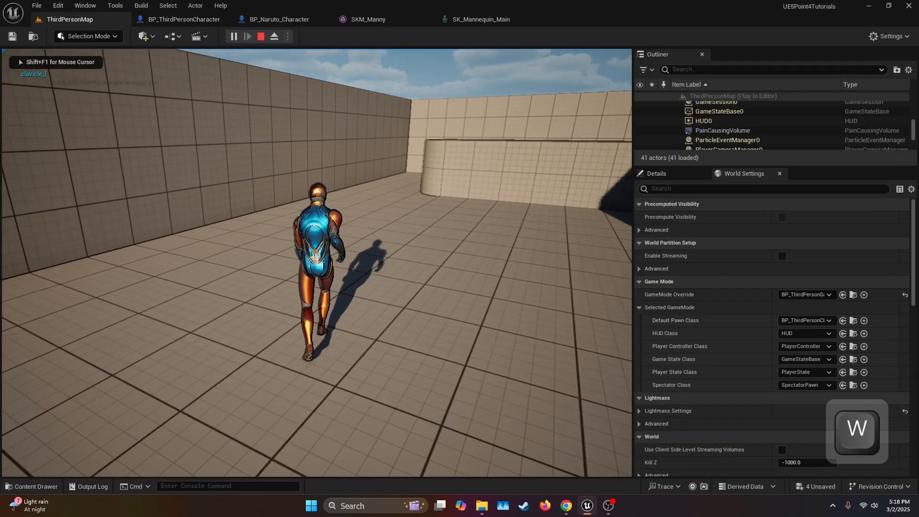
key("s")
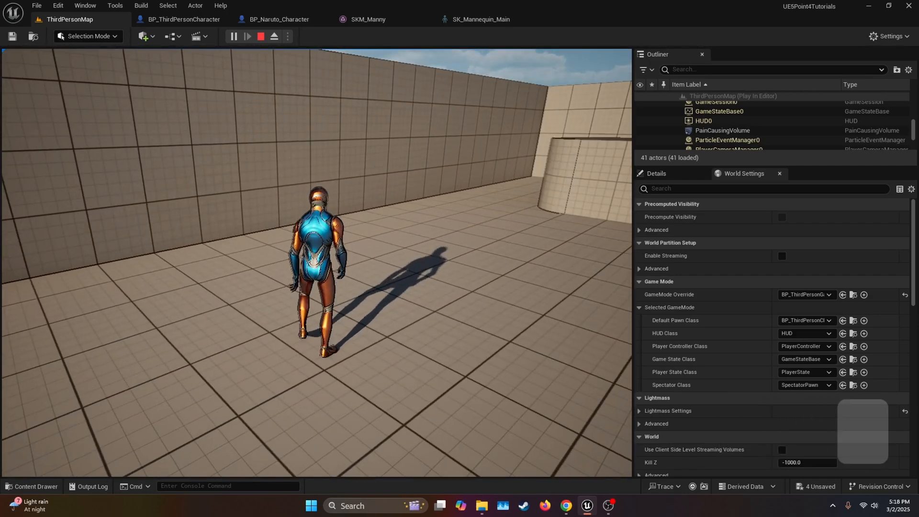
key("w")
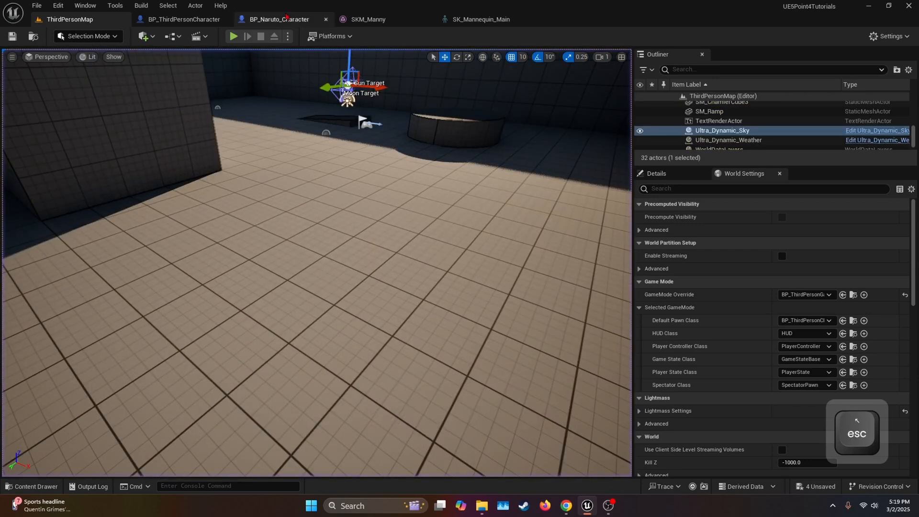
Start a new play session to watch the character's upper body hang limp
left_click(234, 36)
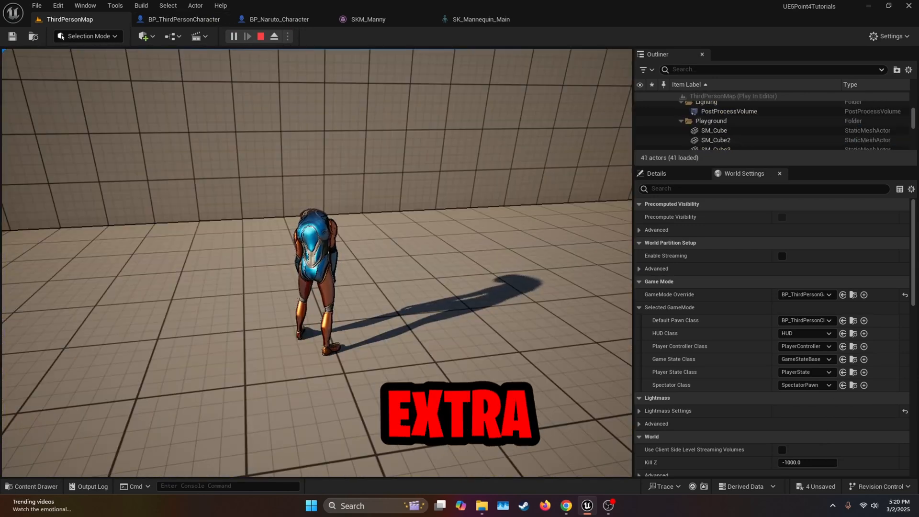